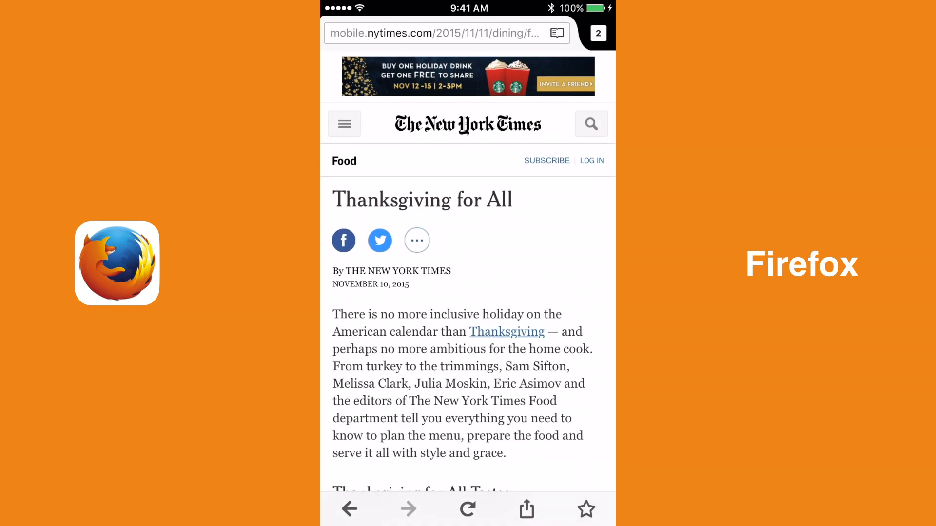
Read the NYT Thanksgiving article in Firefox reader view, then return to the NYT home page.
{"action": "left_click", "coordinate": [556, 33]}
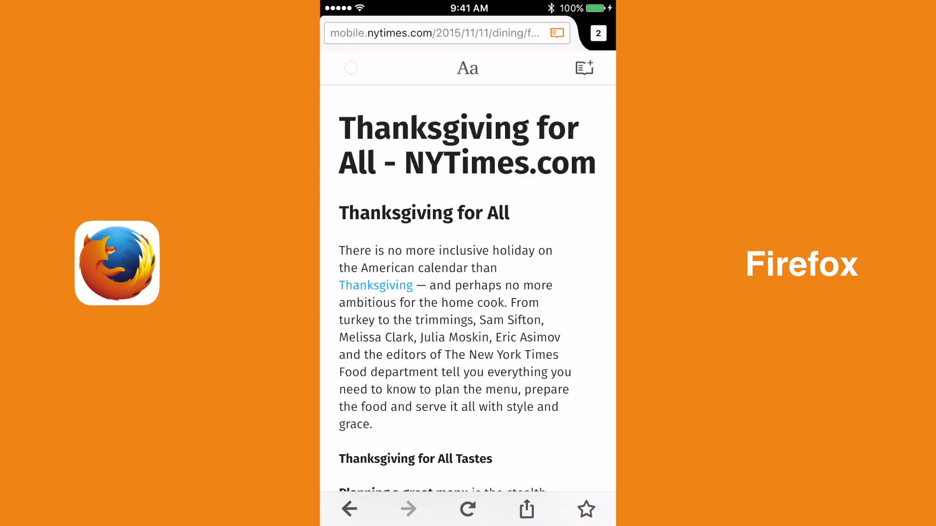
{"action": "left_click", "coordinate": [468, 68]}
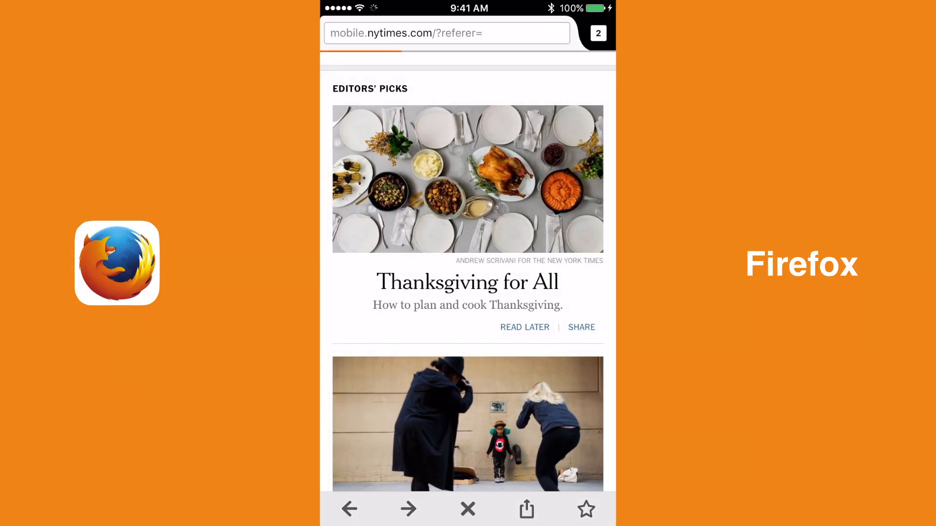
In Safari move from the Wikipedia page to the Yahoo news story and on to bbc.com.
{"action": "left_click", "coordinate": [467, 509]}
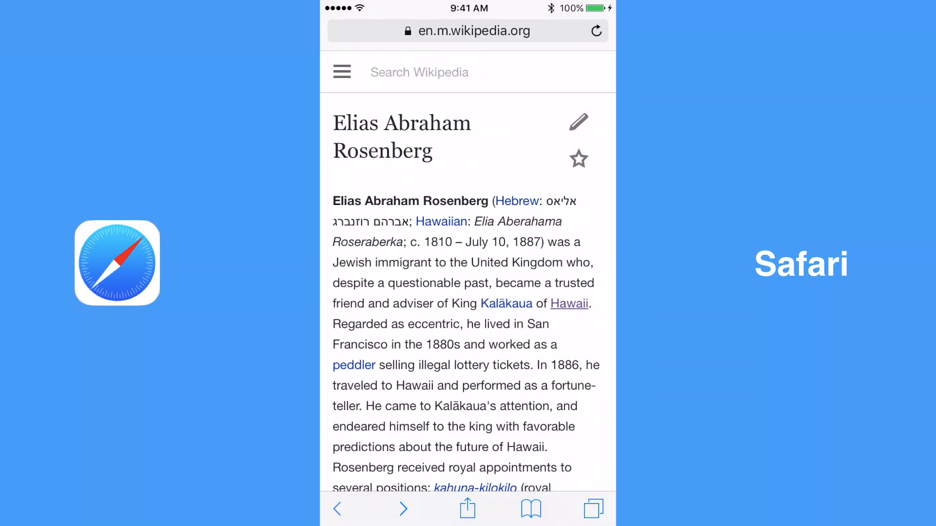
{"action": "left_click", "coordinate": [570, 304]}
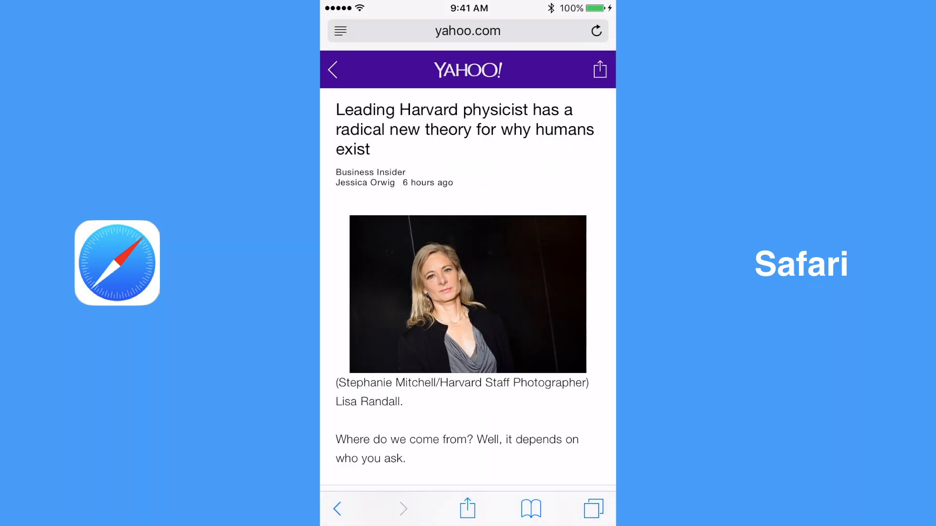
{"action": "left_click", "coordinate": [332, 69]}
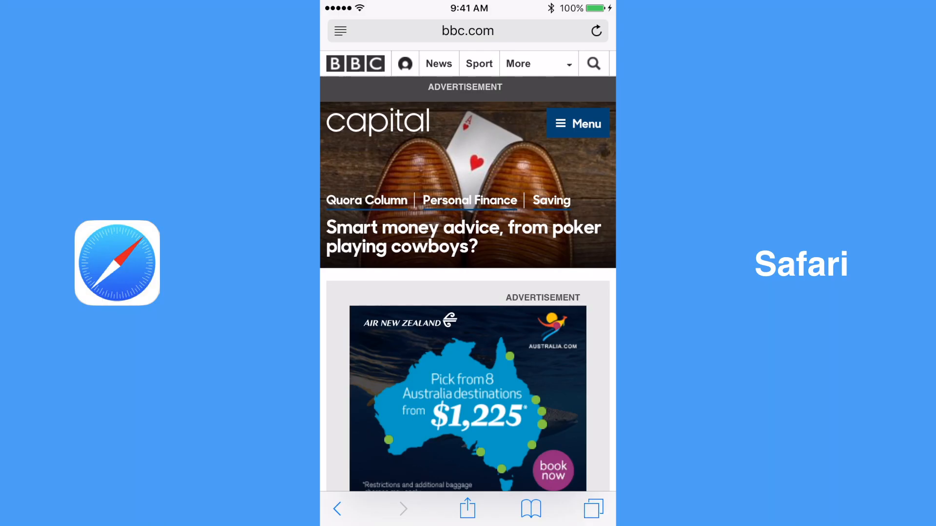
{"action": "scroll", "scroll_direction": "down", "scroll_amount": 3}
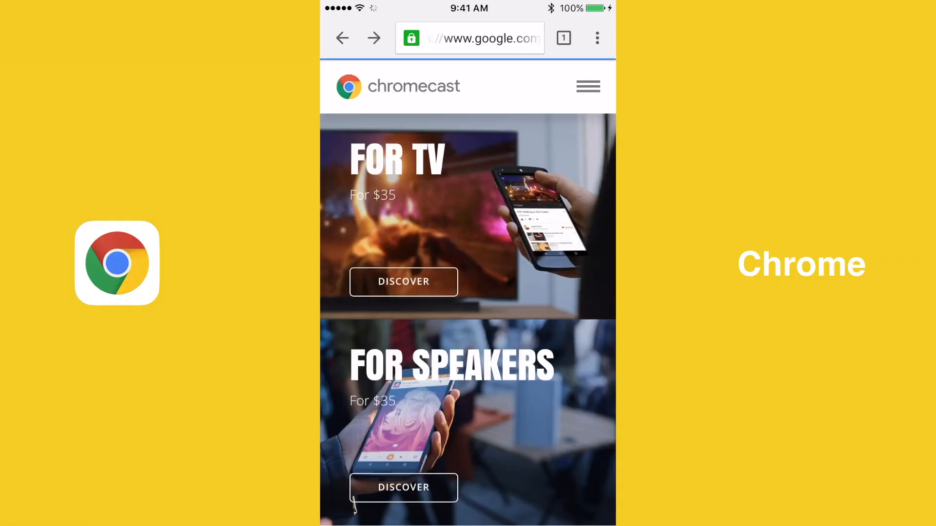
In a new Chrome tab enter m in the omnibox to bring up suggestions like maps, mapquest and msn.
{"action": "left_click", "coordinate": [588, 85]}
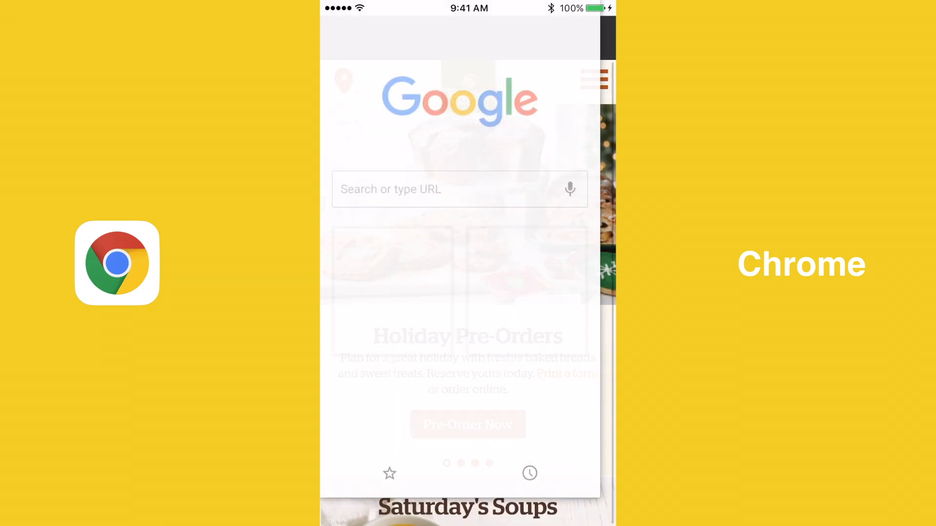
{"action": "type", "text": "m"}
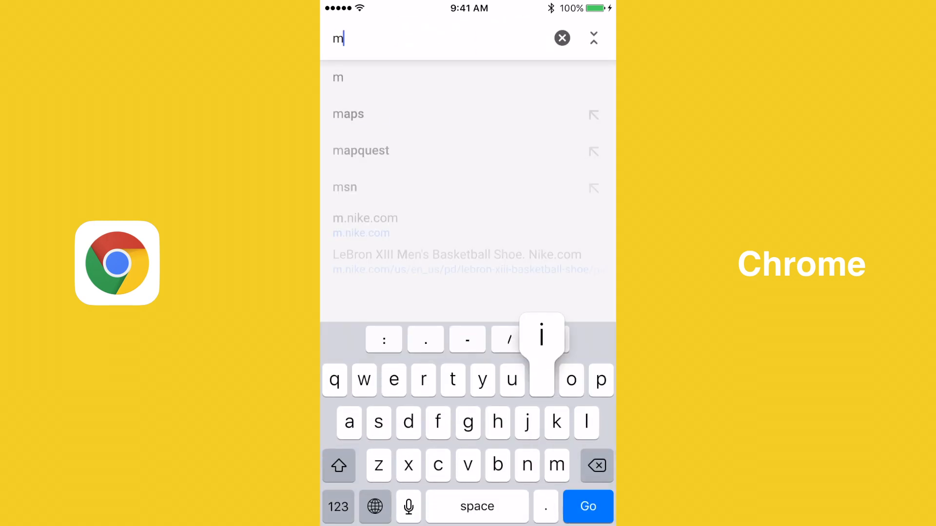
{"action": "left_click", "coordinate": [588, 507]}
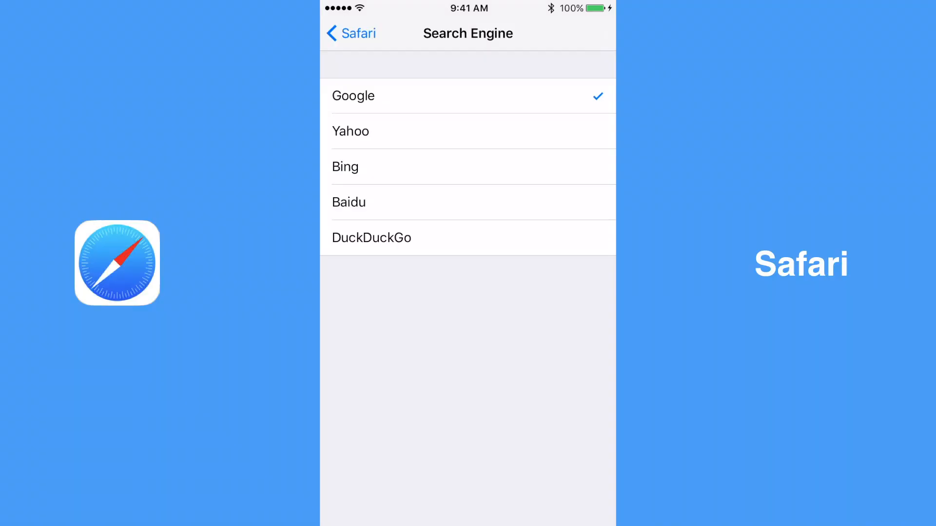
Pick the default engine in Safari's Search Engine settings, then view Firefox DuckDuckGo results for keyboard.
{"action": "left_click", "coordinate": [371, 237]}
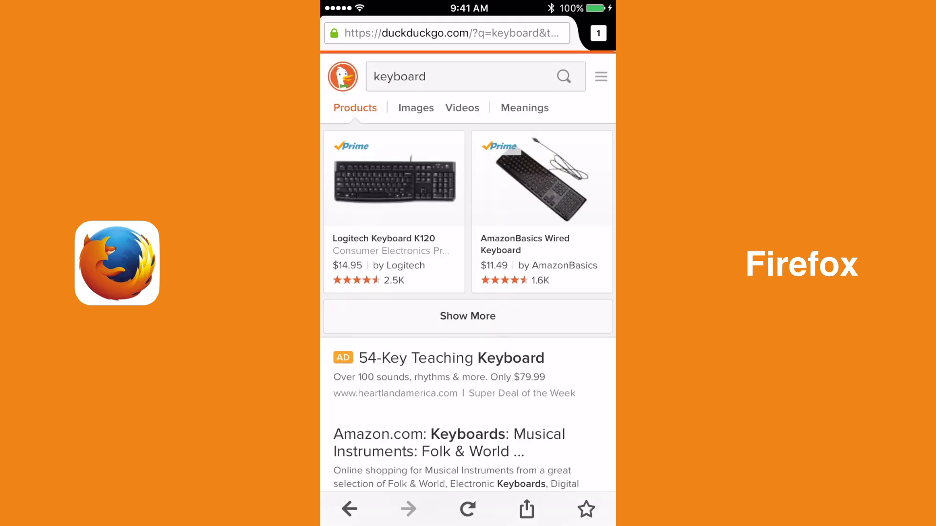
{"action": "scroll", "scroll_direction": "down", "scroll_amount": 3}
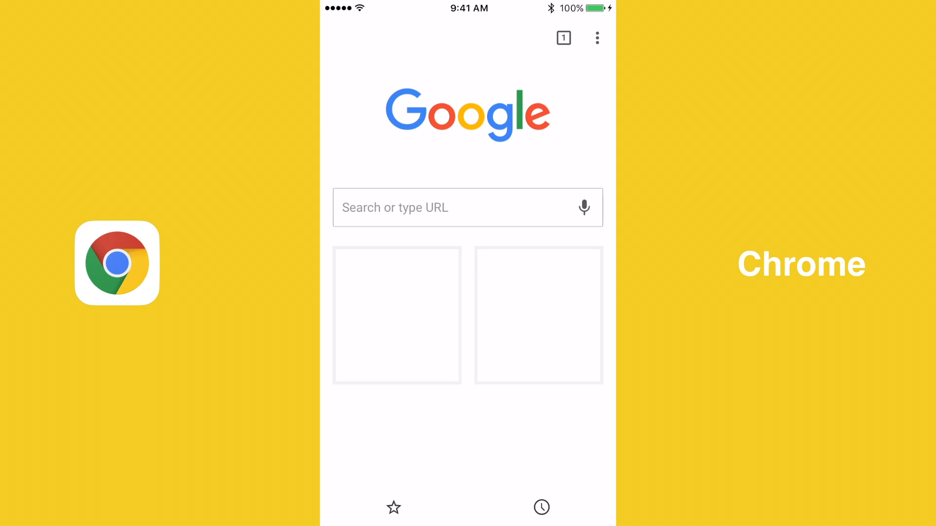
Voice-search 'Who is Steve Jobs' in Chrome, then dictate the same query into Safari's search field.
{"action": "left_click", "coordinate": [583, 207]}
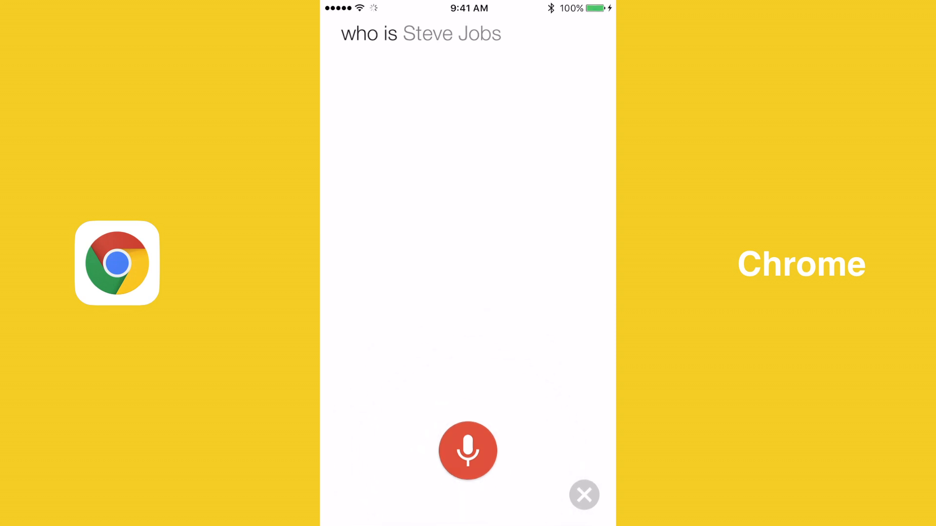
{"action": "left_click", "coordinate": [468, 450]}
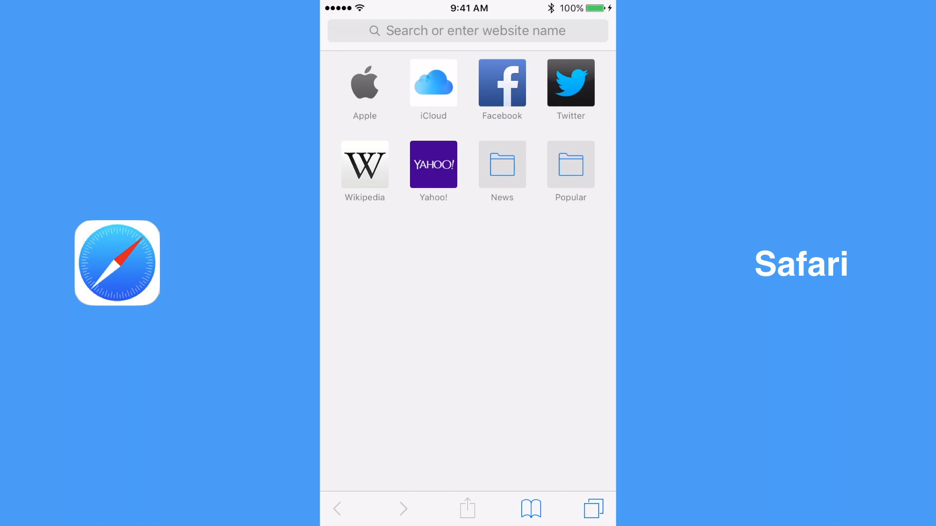
{"action": "left_click", "coordinate": [467, 30]}
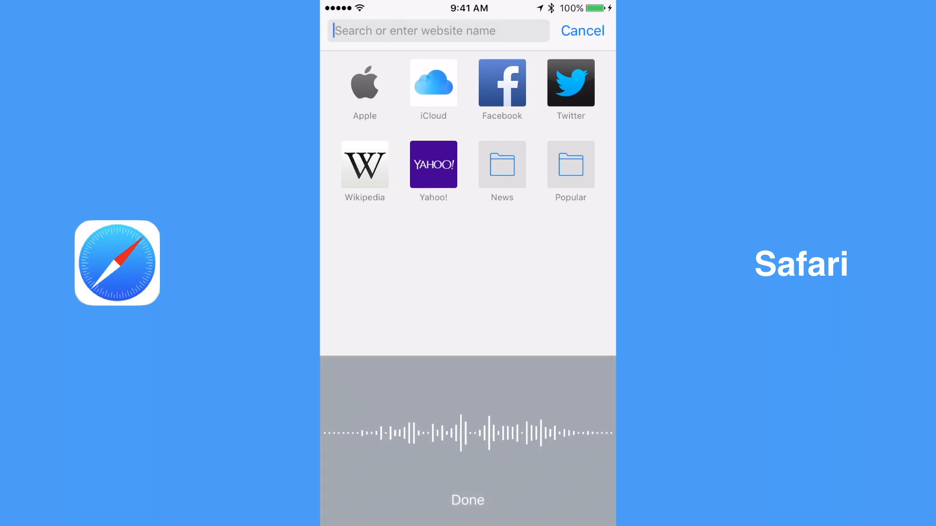
{"action": "type", "text": "Who is Steve Jobs"}
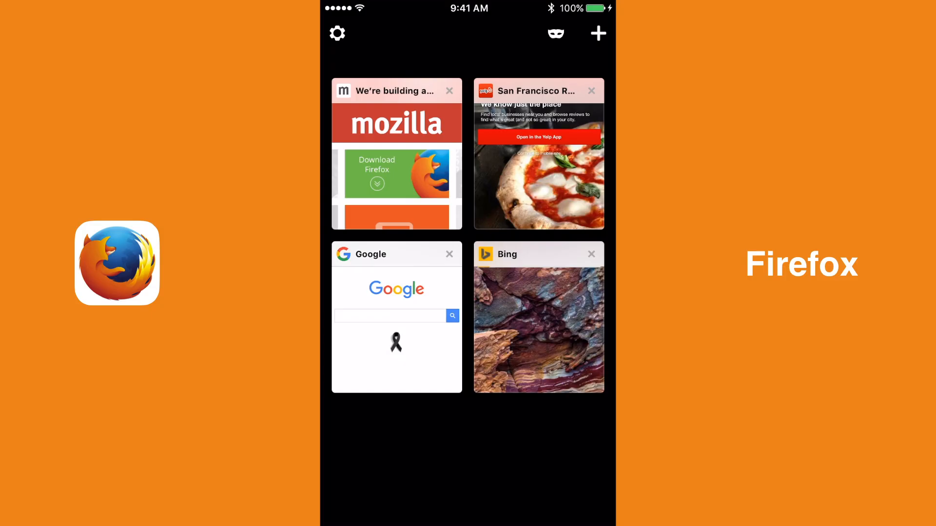
View Firefox's tab tray and Settings, then in Chrome's tab switcher open the penguins tab and the CNET tab.
{"action": "left_click", "coordinate": [337, 33]}
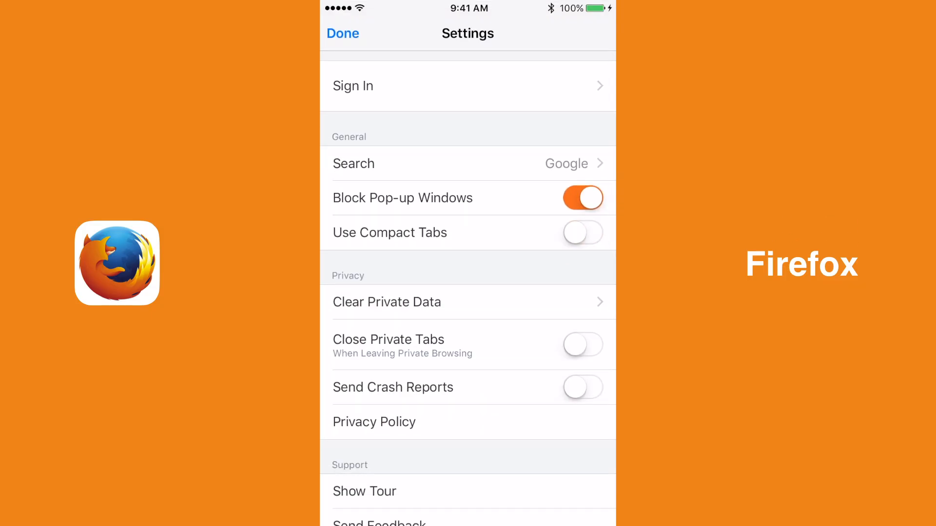
{"action": "left_click", "coordinate": [343, 33]}
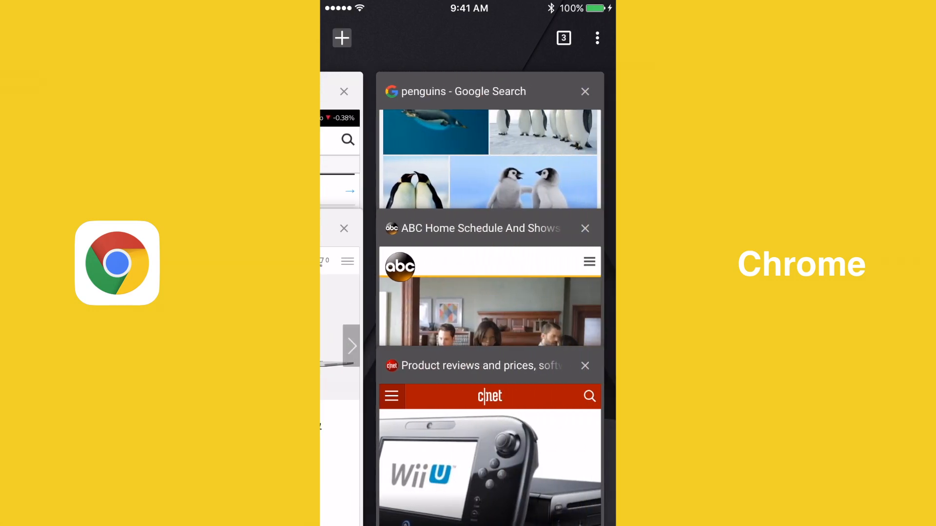
{"action": "left_click", "coordinate": [464, 92]}
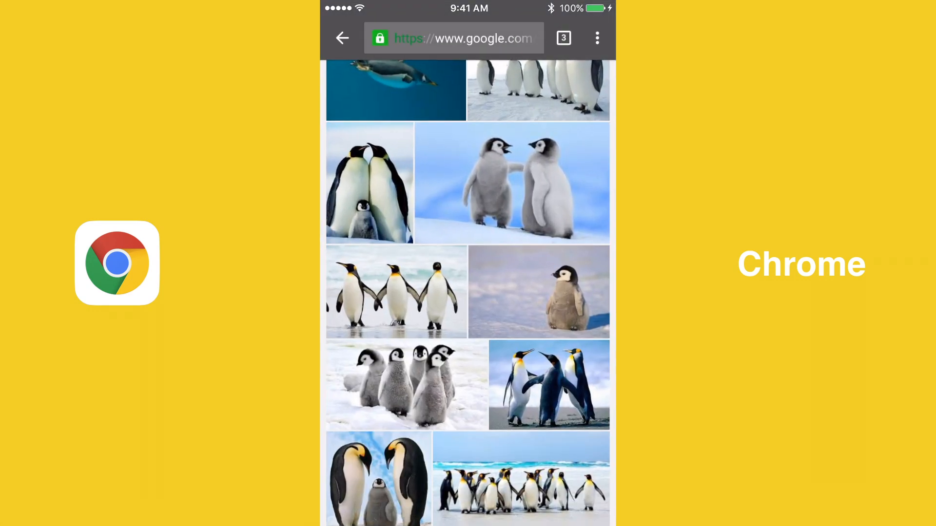
{"action": "scroll", "scroll_direction": "down", "scroll_amount": 3}
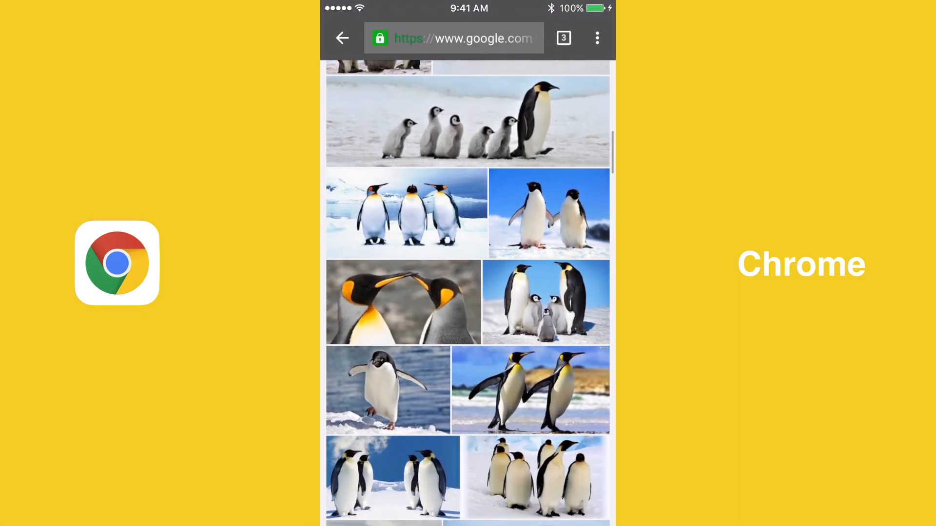
{"action": "left_click", "coordinate": [563, 37]}
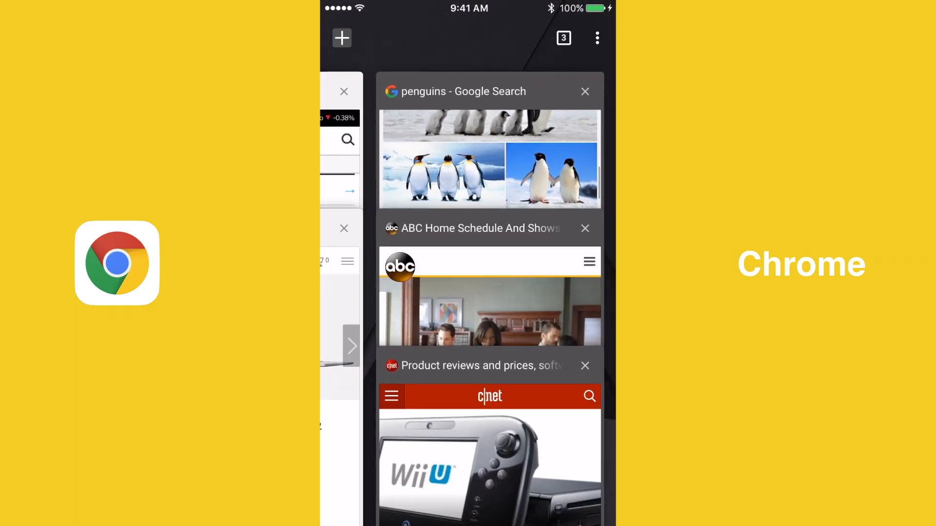
{"action": "left_click", "coordinate": [479, 365]}
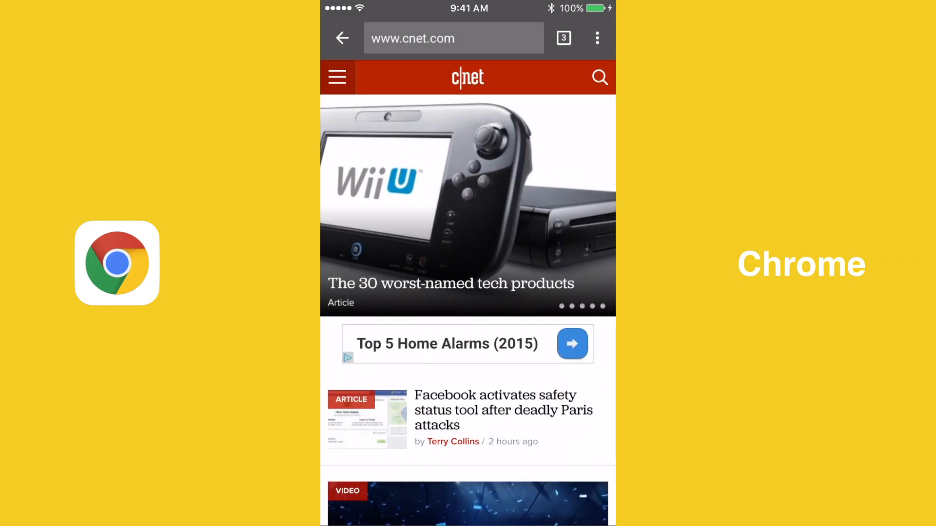
{"action": "left_click", "coordinate": [563, 37]}
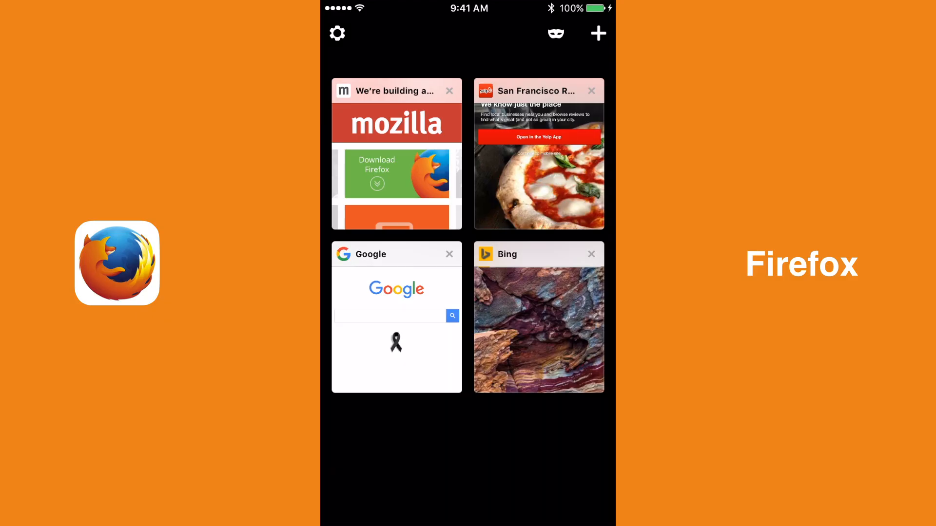
{"action": "left_click", "coordinate": [554, 33]}
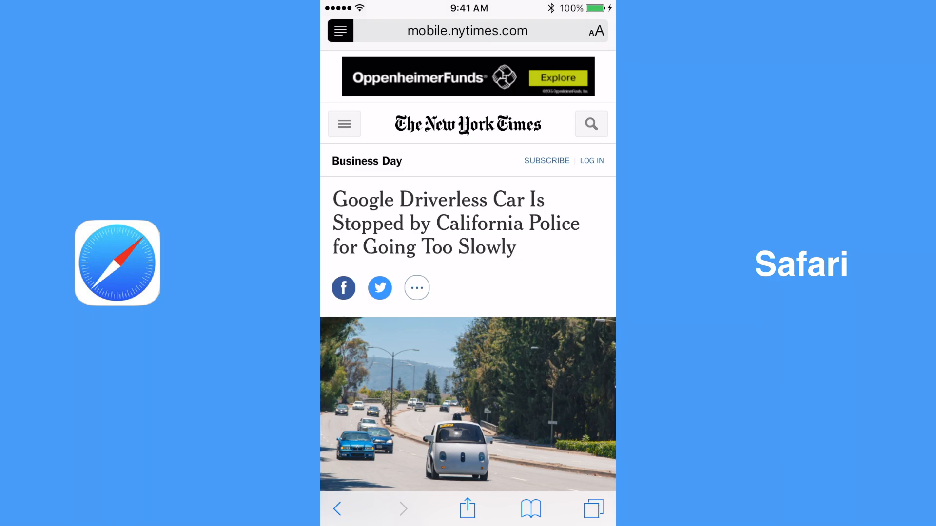
In Safari Reader view try the Charter, Iowan, San Francisco and Times New Roman fonts on the driverless-car article.
{"action": "scroll", "scroll_direction": "down", "scroll_amount": 3}
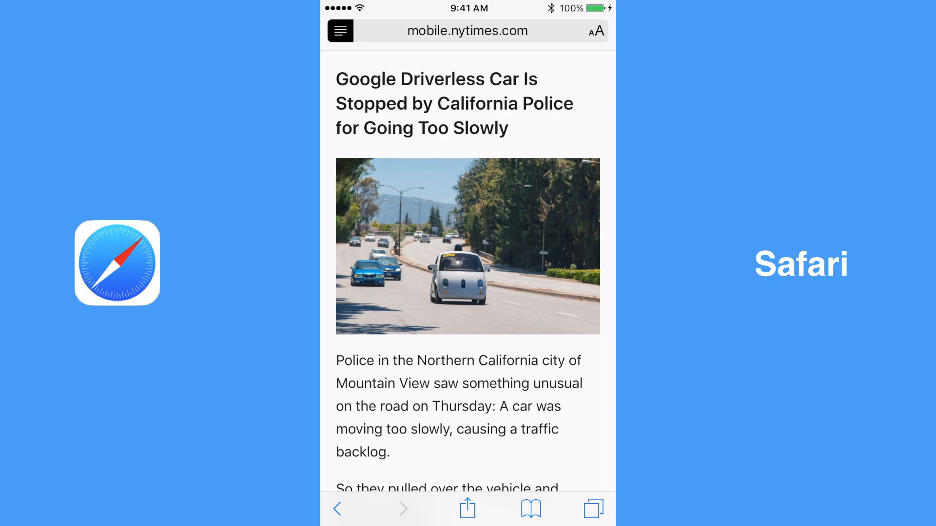
{"action": "left_click", "coordinate": [599, 30]}
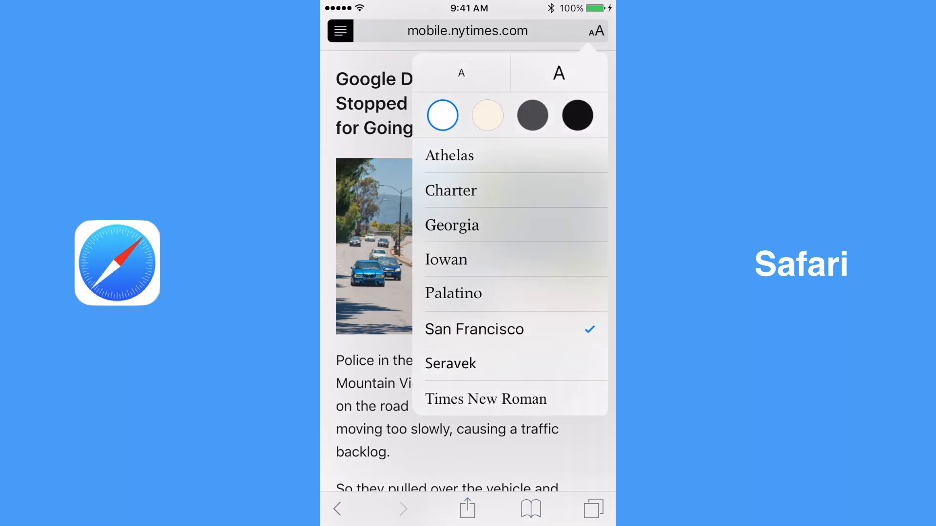
{"action": "left_click", "coordinate": [450, 191]}
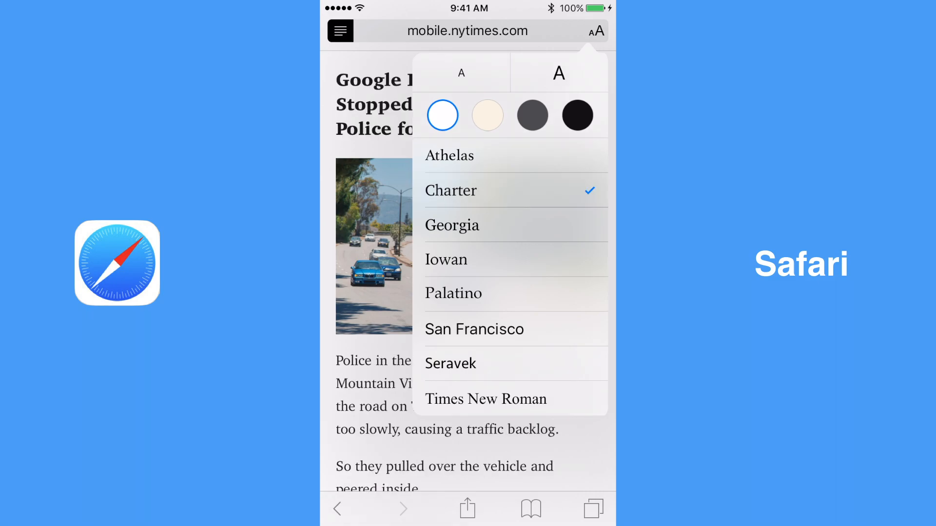
{"action": "left_click", "coordinate": [447, 259]}
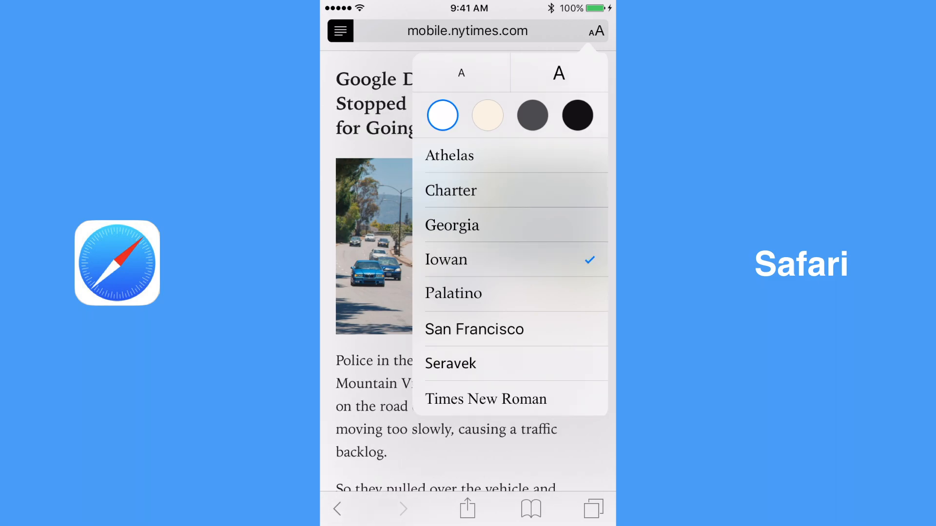
{"action": "left_click", "coordinate": [475, 330]}
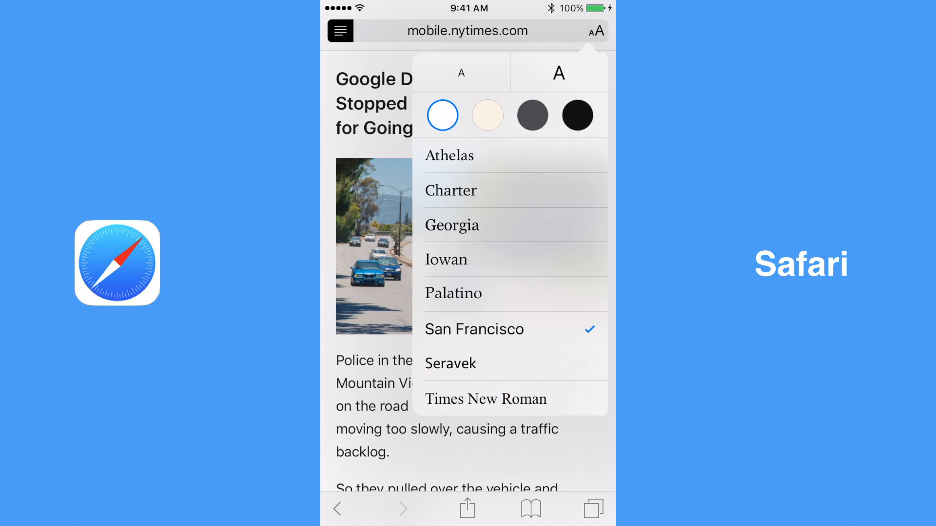
{"action": "left_click", "coordinate": [485, 399]}
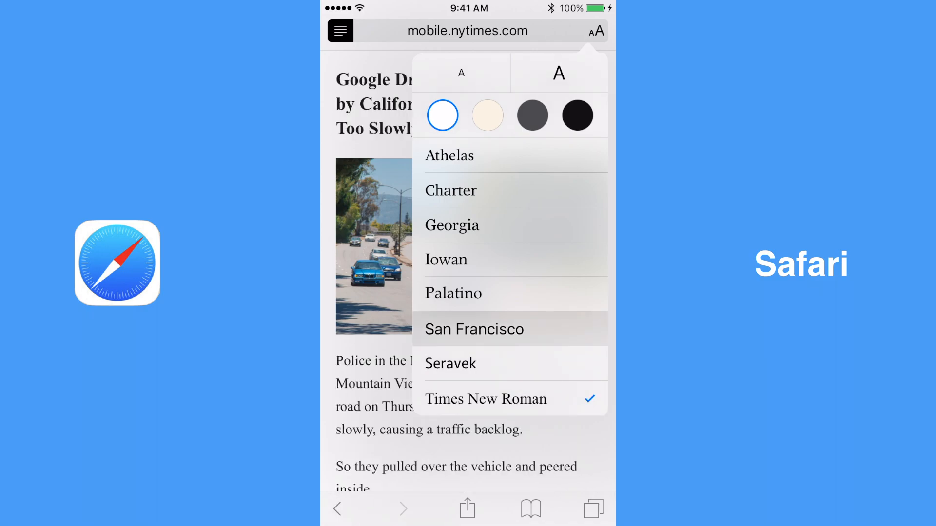
Try the dark grey reader background, then settle on San Francisco text on white and scroll the article.
{"action": "left_click", "coordinate": [532, 115]}
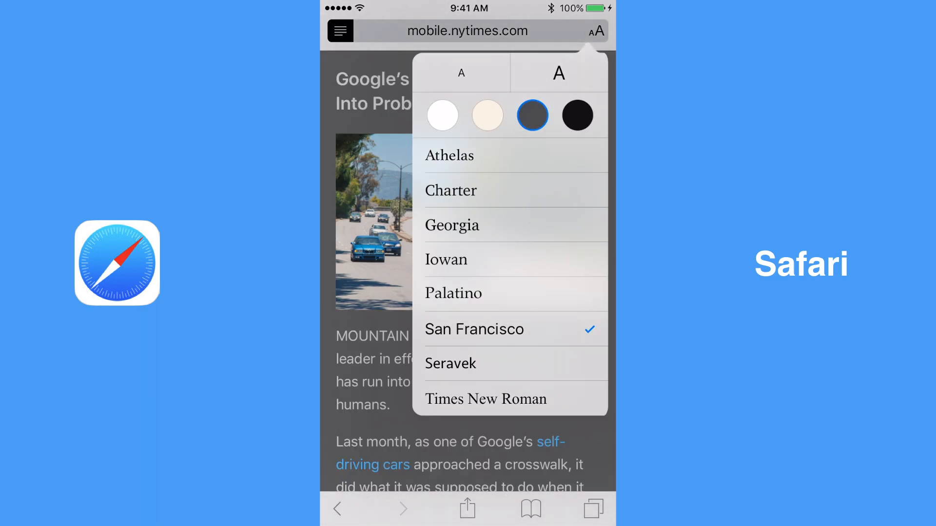
{"action": "left_click", "coordinate": [443, 116]}
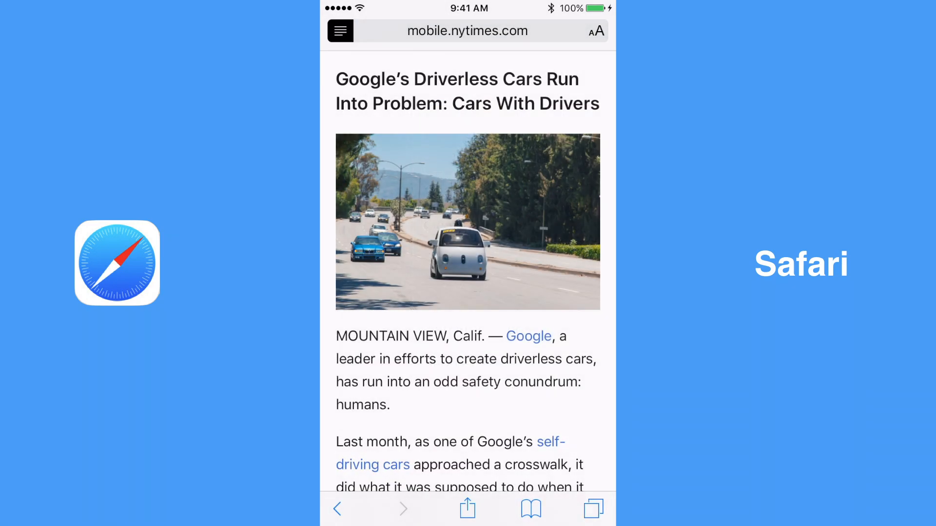
{"action": "scroll", "scroll_direction": "down", "scroll_amount": 3}
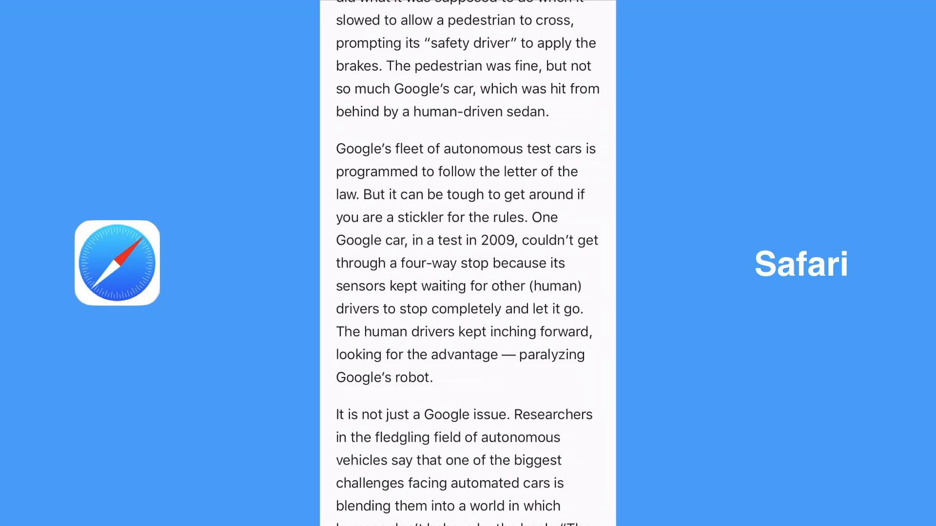
{"action": "scroll", "scroll_direction": "down", "scroll_amount": 3}
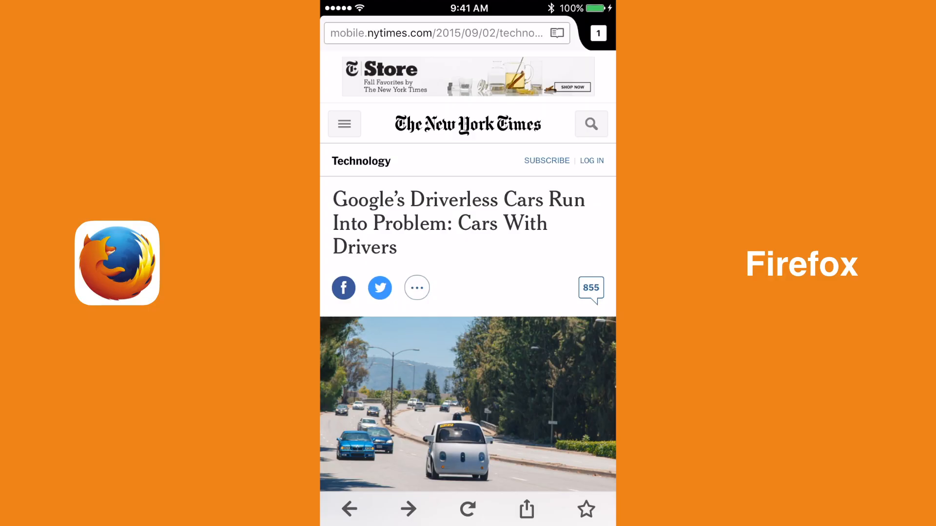
Show the driverless-cars article in Firefox reader view with the Dark theme and scroll through it.
{"action": "left_click", "coordinate": [556, 33]}
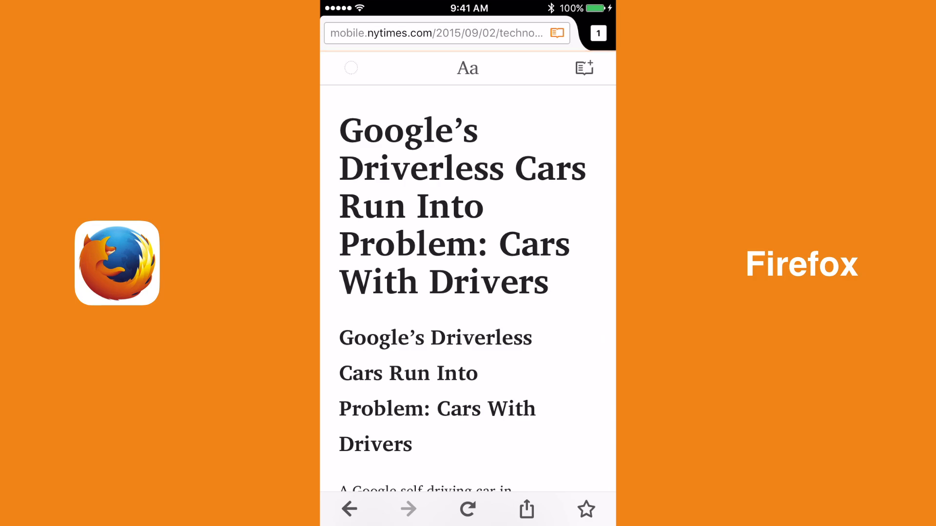
{"action": "left_click", "coordinate": [467, 68]}
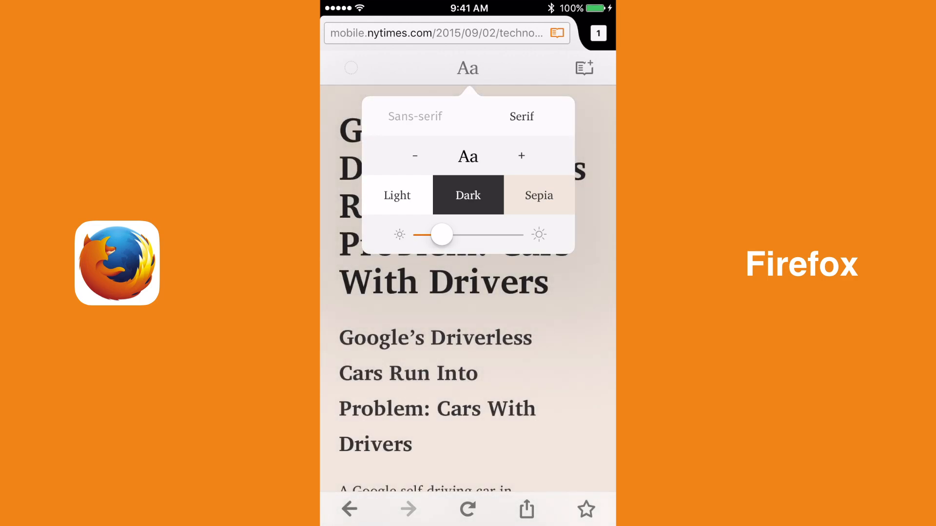
{"action": "left_click", "coordinate": [468, 68]}
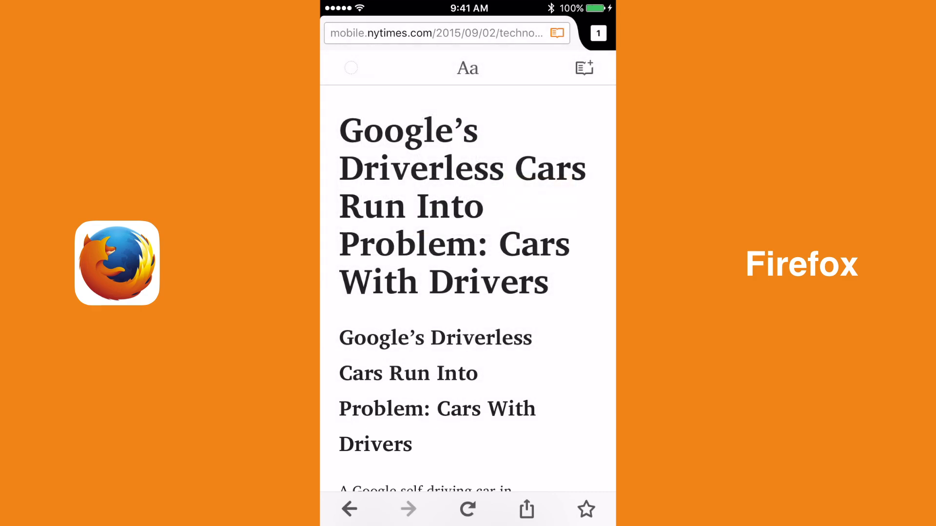
{"action": "left_click", "coordinate": [468, 68]}
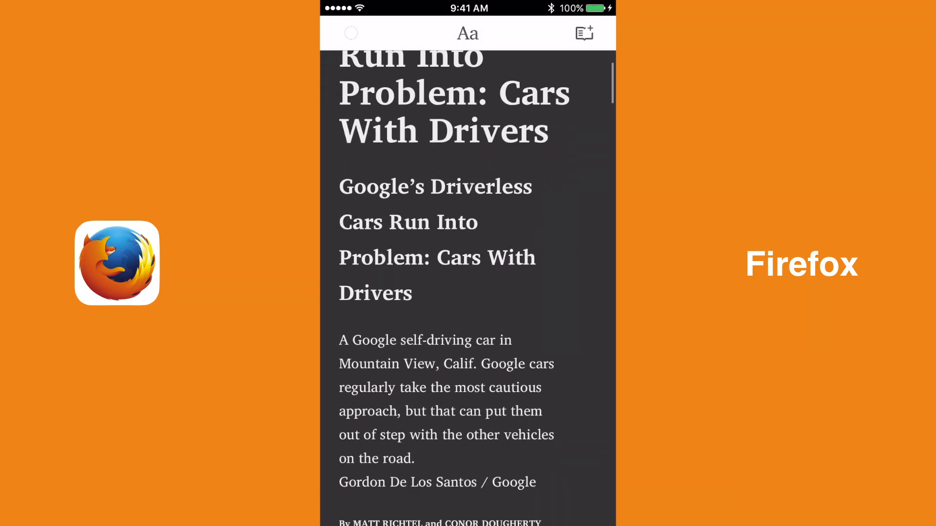
{"action": "scroll", "scroll_direction": "down", "scroll_amount": 3}
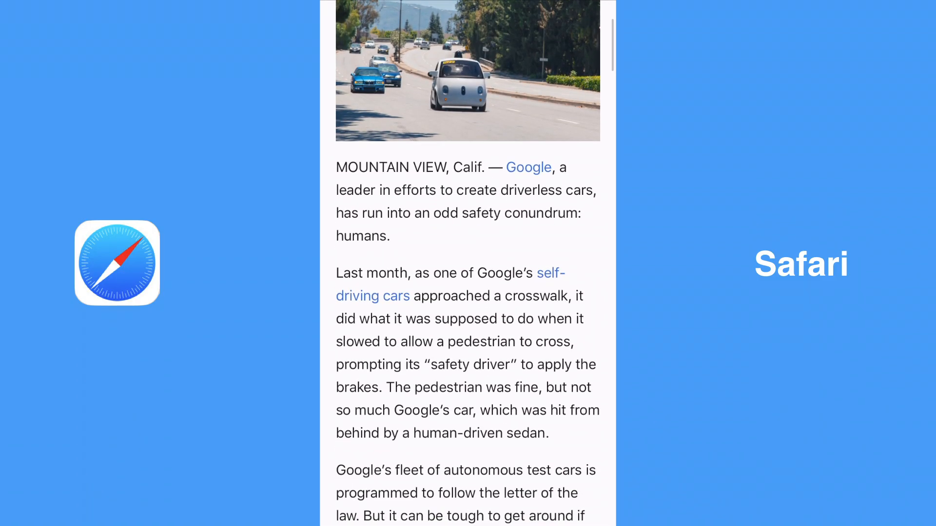
{"action": "scroll", "scroll_direction": "down", "scroll_amount": 3}
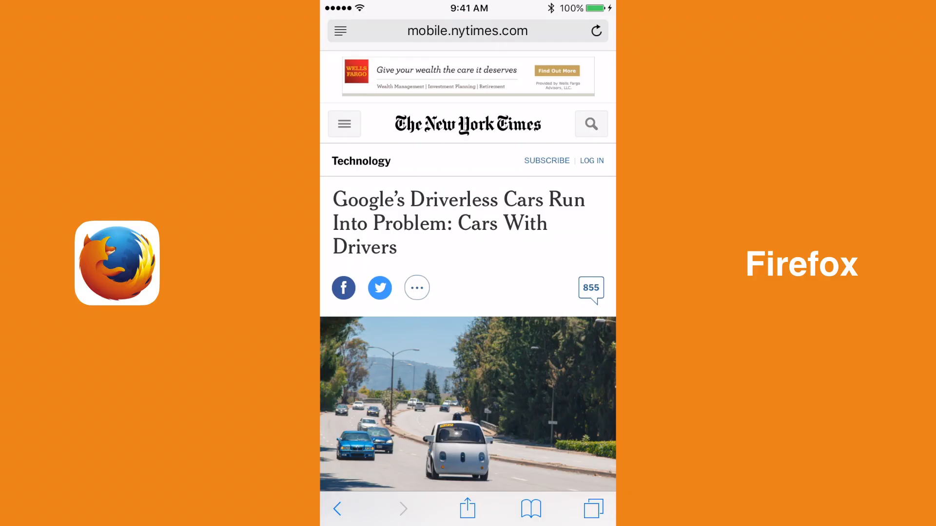
Save the driverless-cars article to Firefox's Reading List and view the list alongside the football story.
{"action": "left_click", "coordinate": [467, 508]}
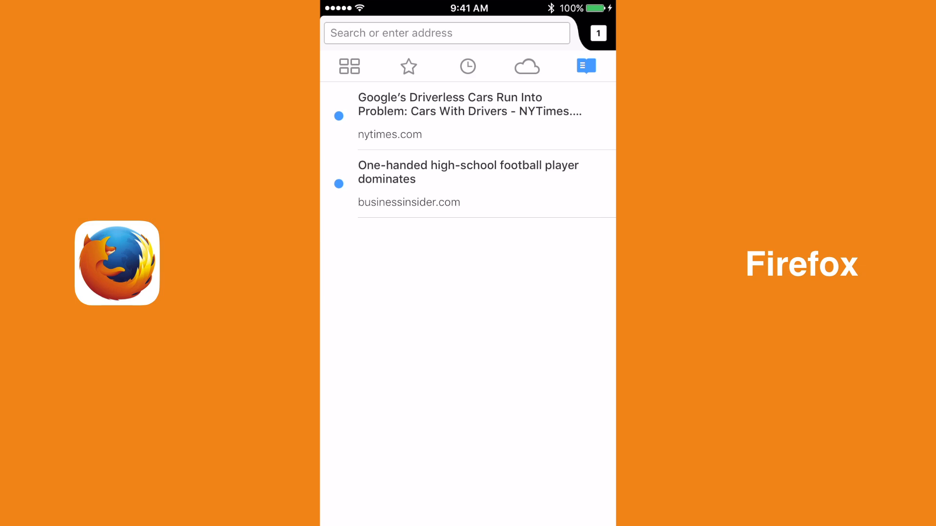
{"action": "left_click", "coordinate": [469, 115]}
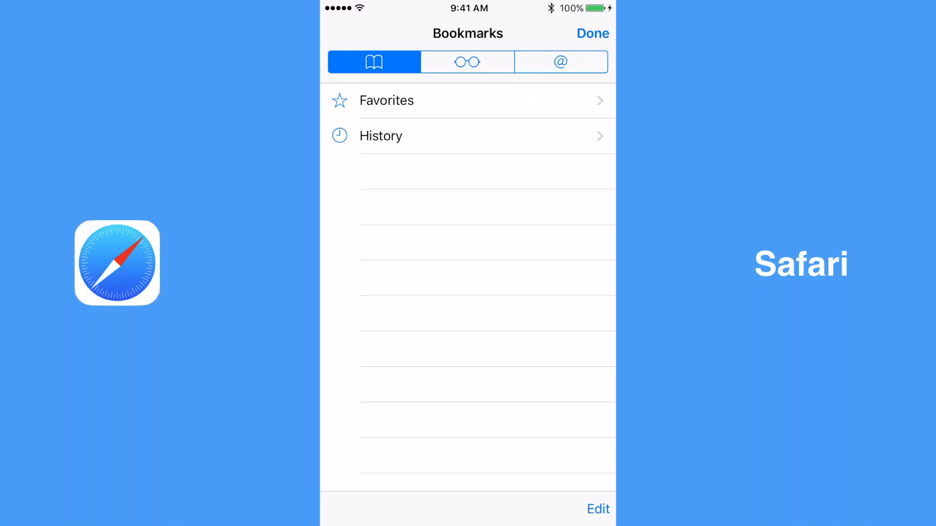
Close Safari's Bookmarks and set the Reader view article in the Georgia typeface.
{"action": "left_click", "coordinate": [467, 61]}
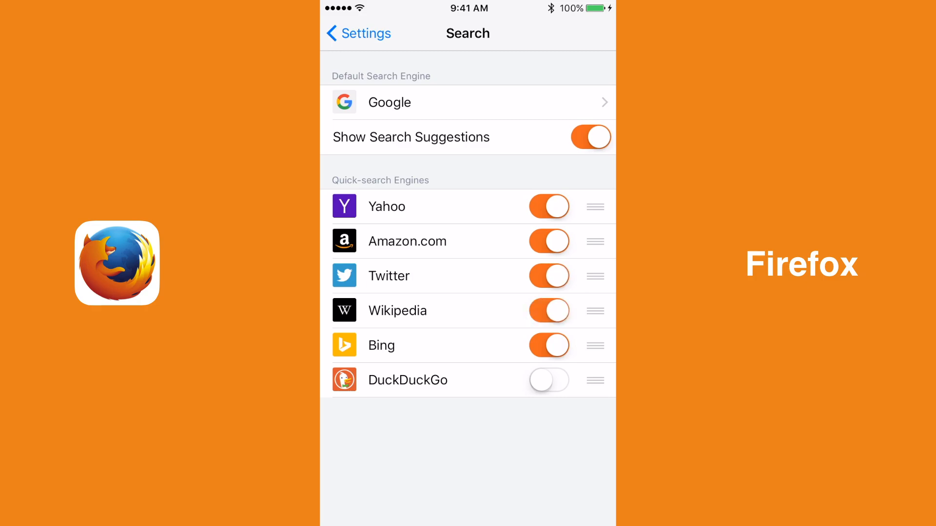
{"action": "left_click", "coordinate": [547, 381]}
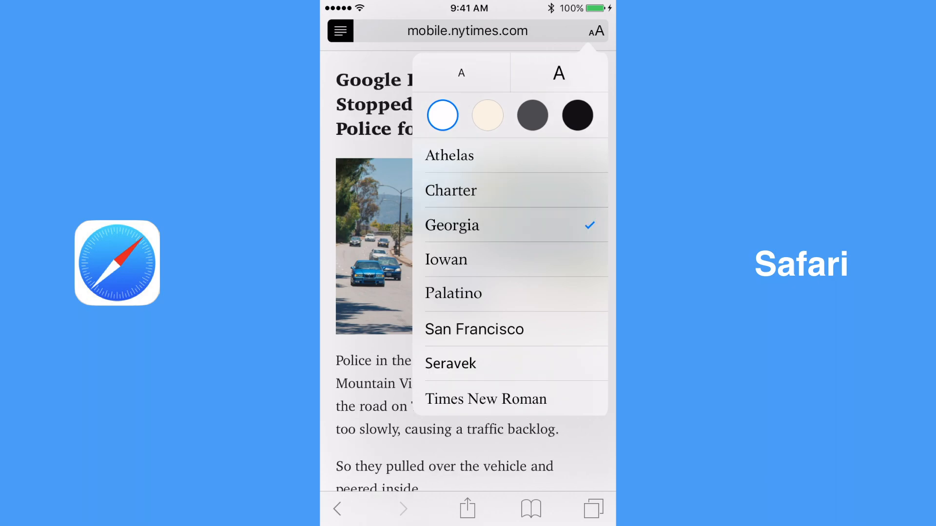
Switch the Reader font to Iowan and then to Seravek.
{"action": "left_click", "coordinate": [446, 259]}
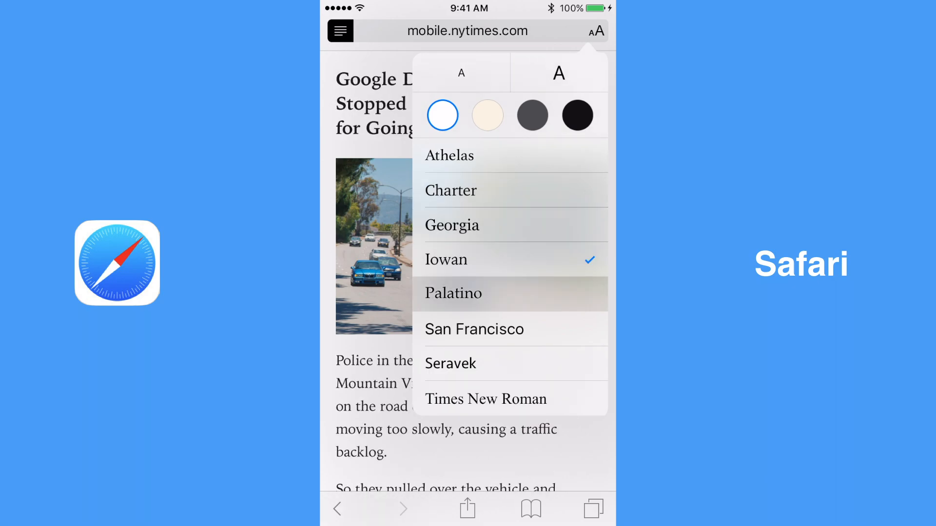
{"action": "left_click", "coordinate": [450, 363]}
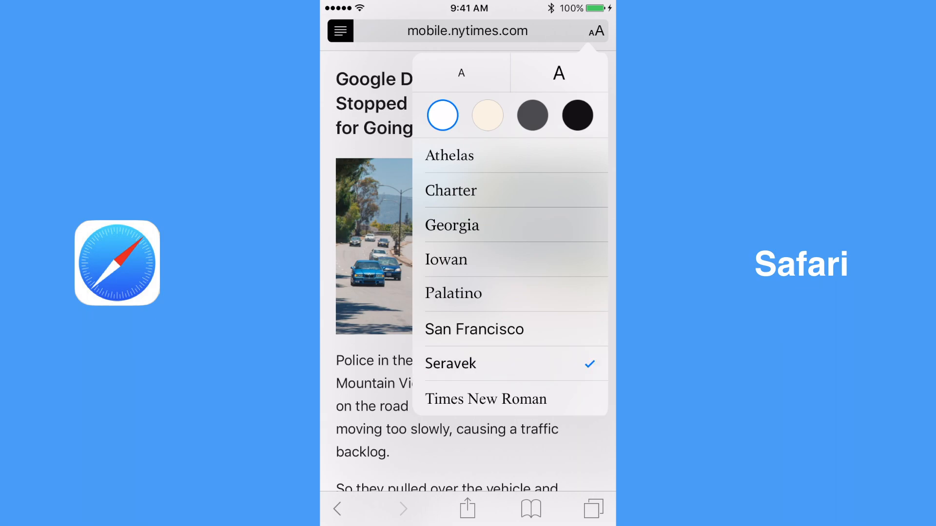